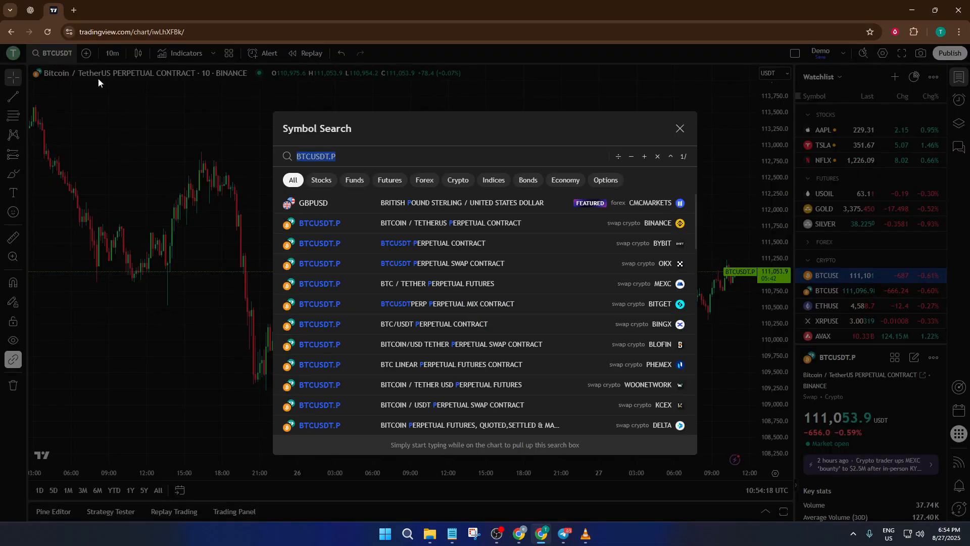
Step: Dismiss Symbol Search and load the TSLA chart from the Watchlist
left_click(679, 128)
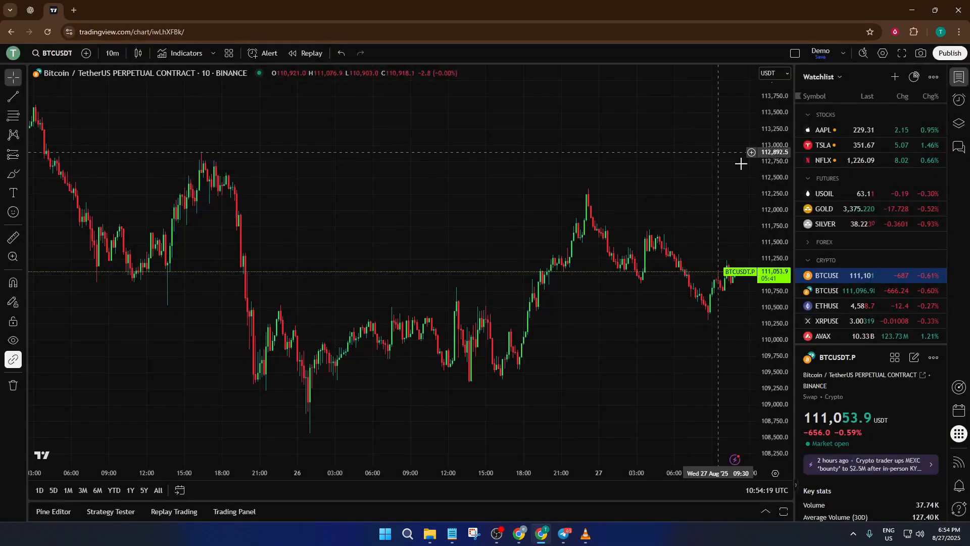
left_click(824, 145)
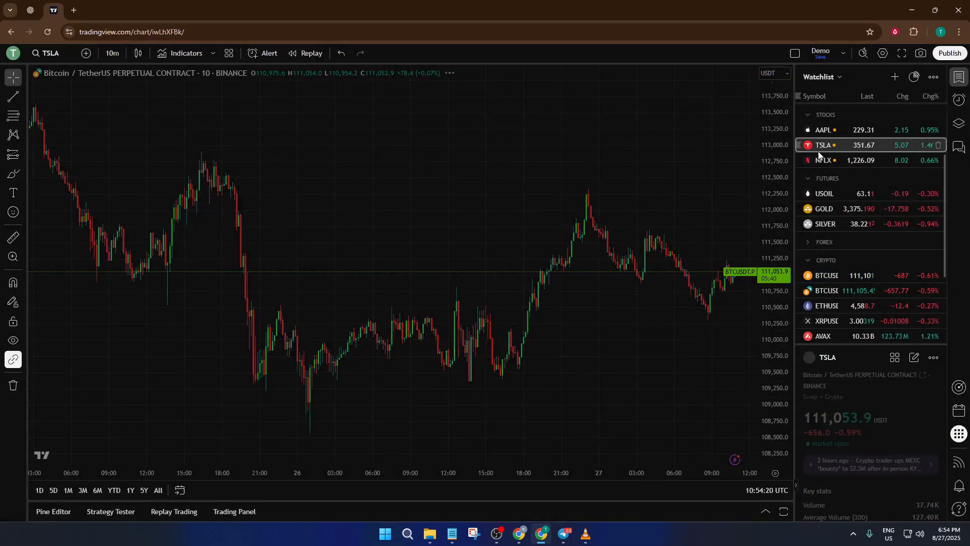
left_click(823, 145)
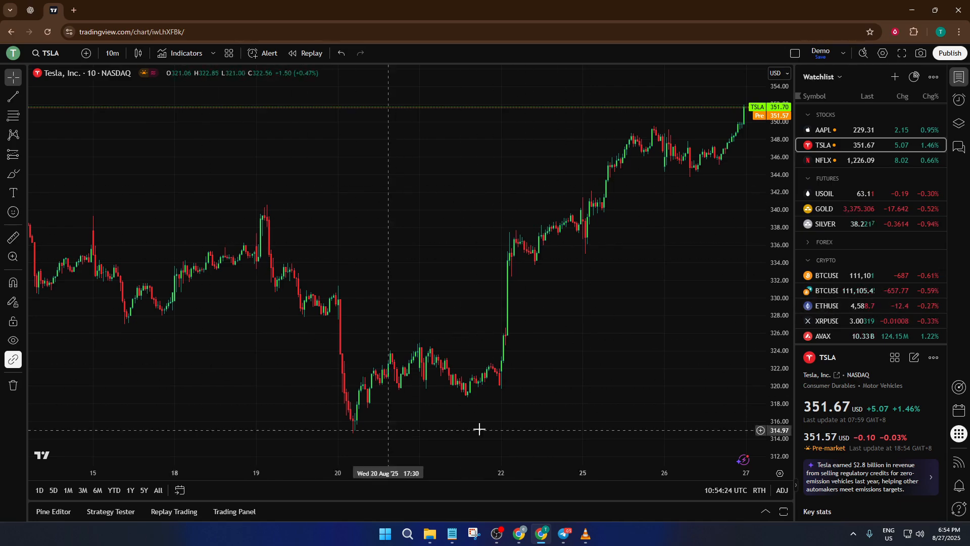
mouse_move(266, 319)
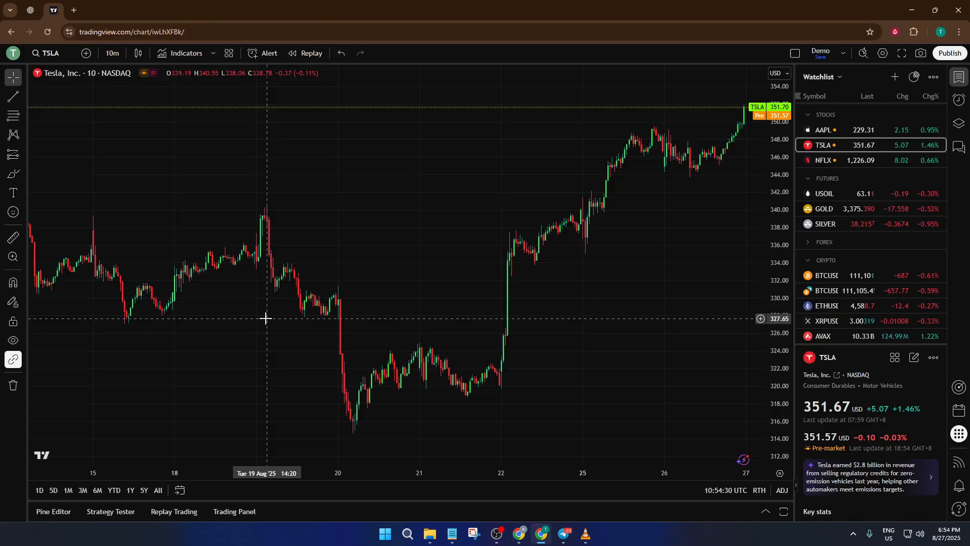
mouse_move(552, 318)
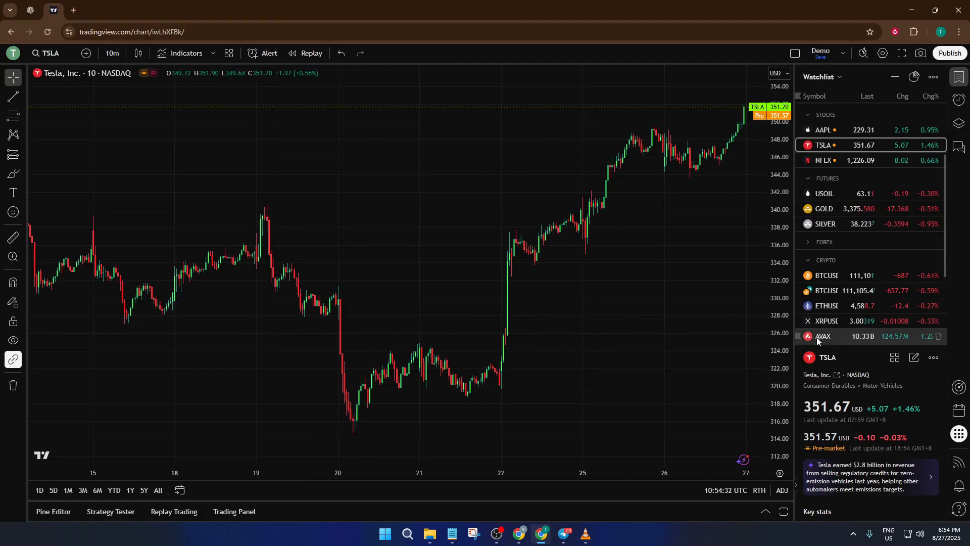
Step: Load the AVAX market cap chart from the Watchlist's Crypto section
left_click(824, 336)
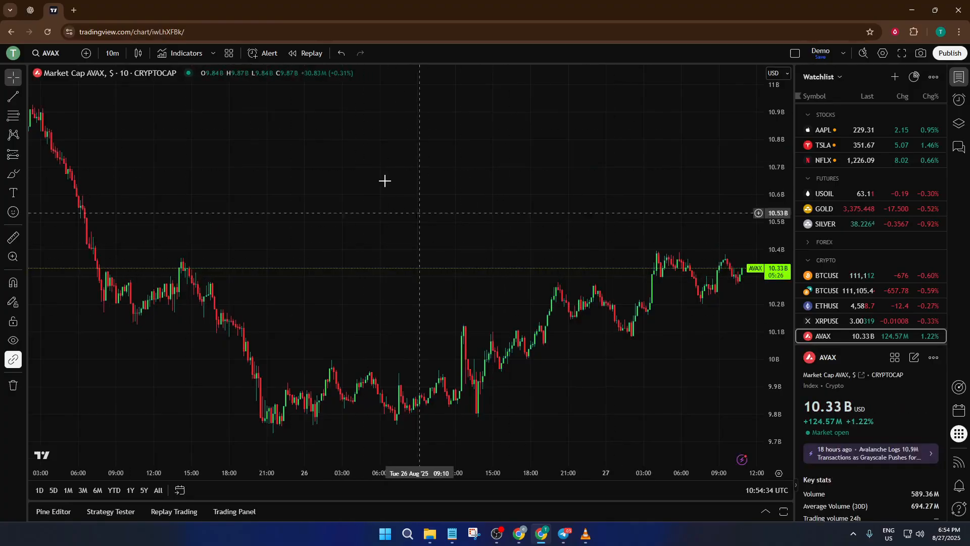
mouse_move(230, 297)
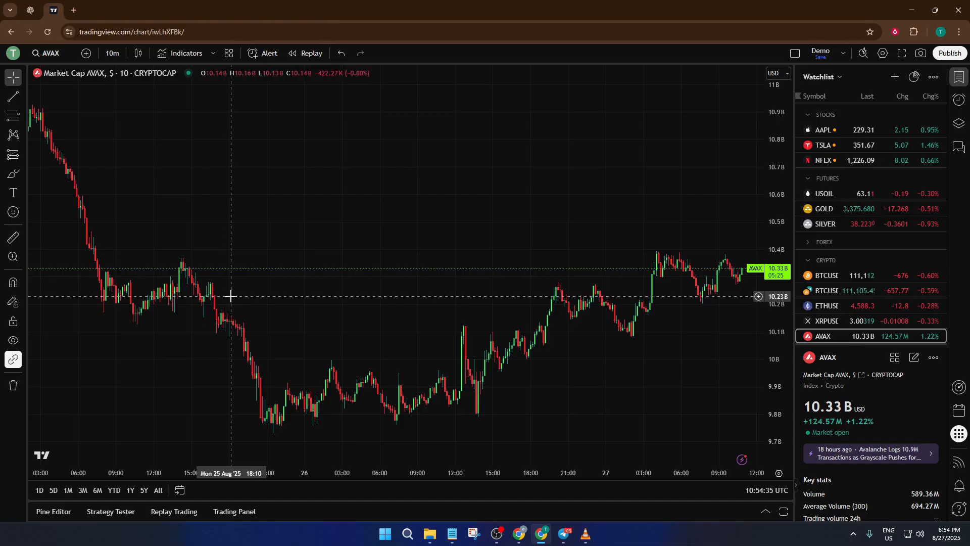
mouse_move(162, 230)
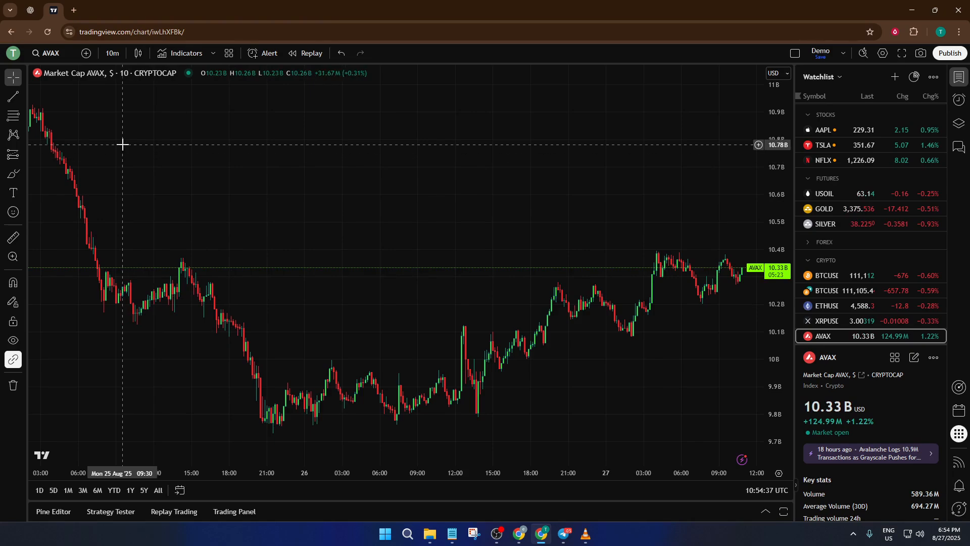
mouse_move(105, 137)
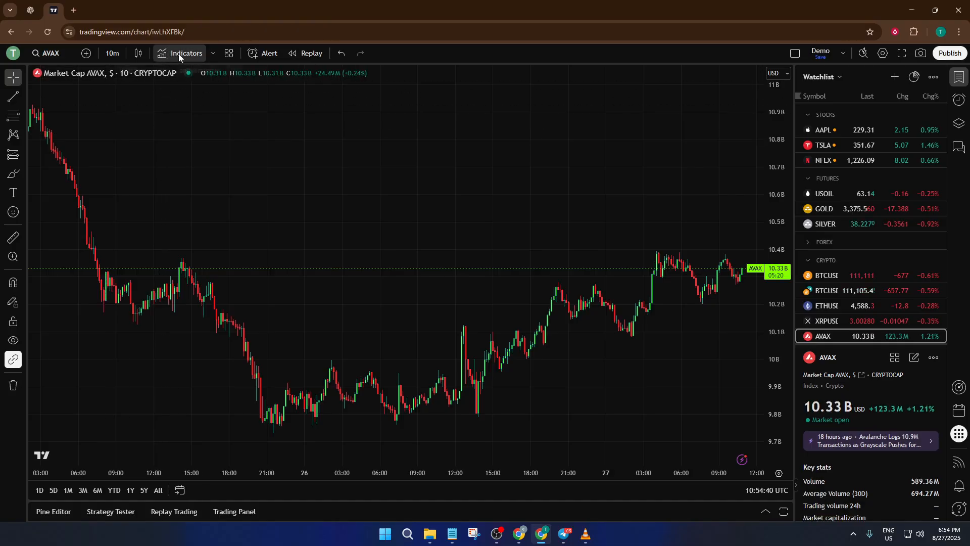
Step: Search the indicators for 'open interest' and add Open Interest under Technicals to the chart
left_click(184, 52)
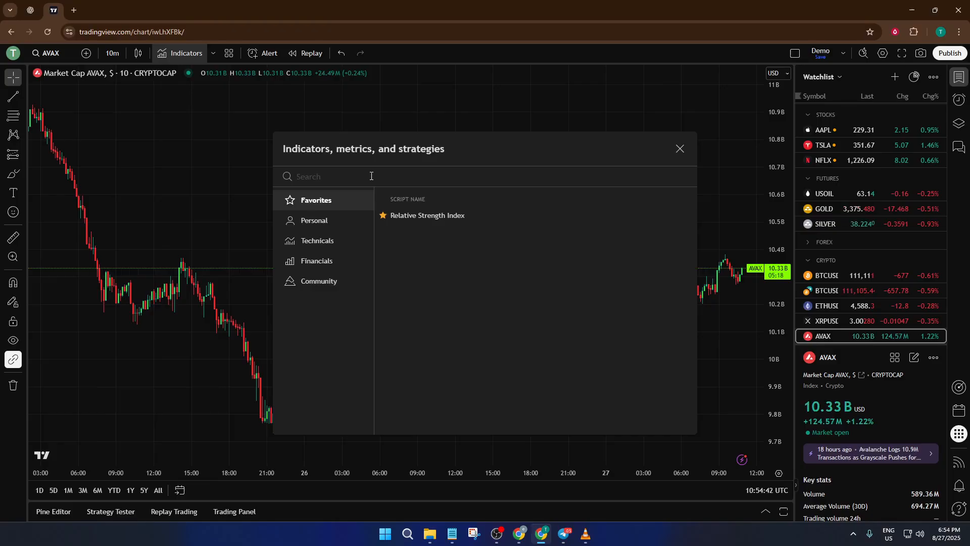
type("open inte")
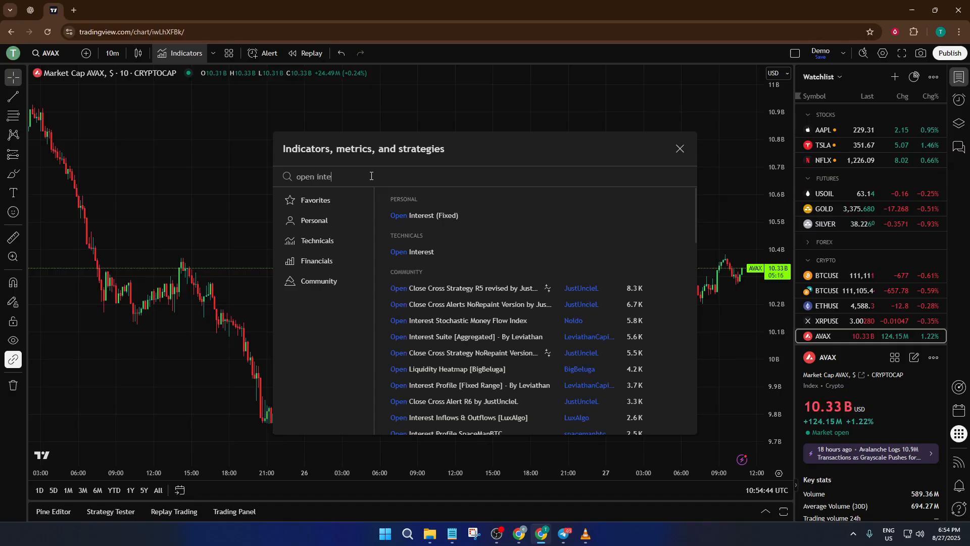
type("rest")
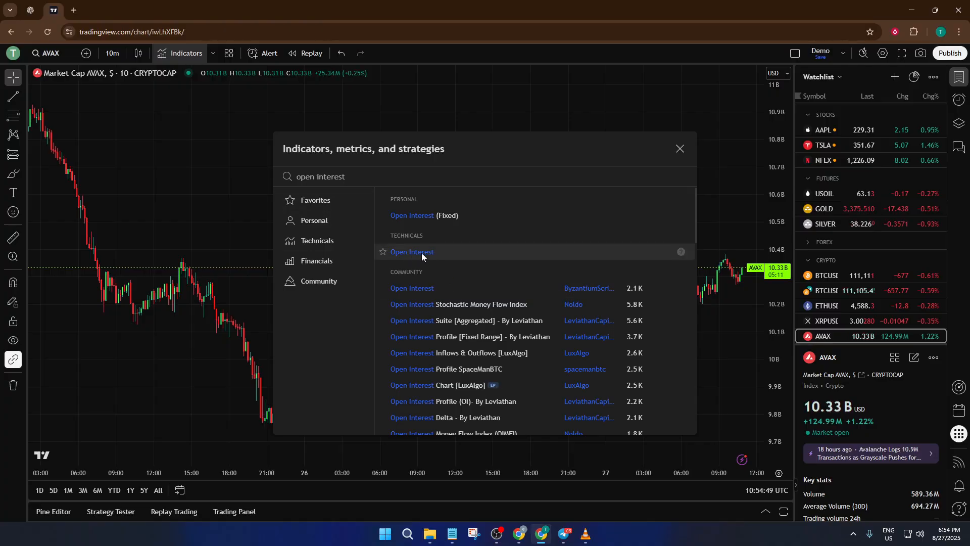
mouse_move(430, 256)
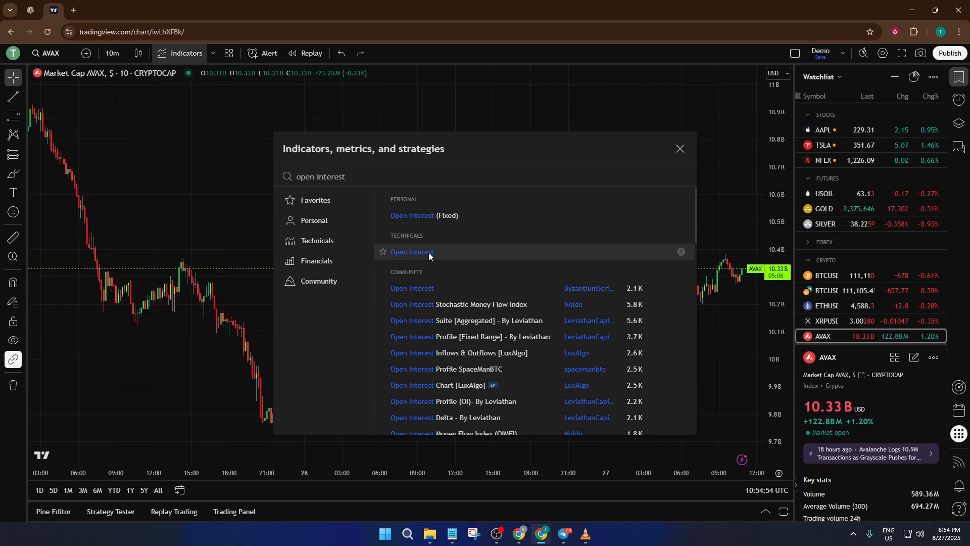
left_click(411, 251)
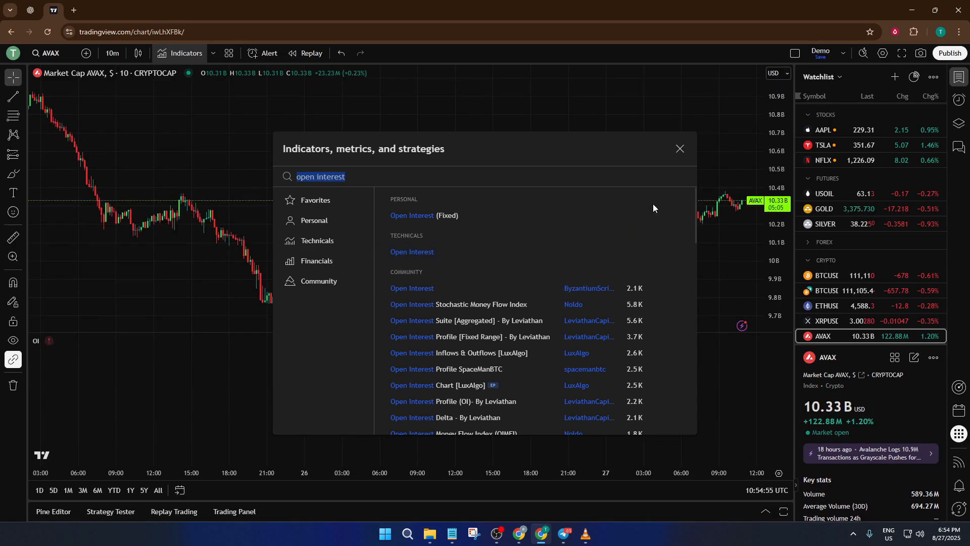
Step: Dismiss the Indicators dialog and search 'BTC PERP' to load BTCUSDT.P on Binance
left_click(679, 148)
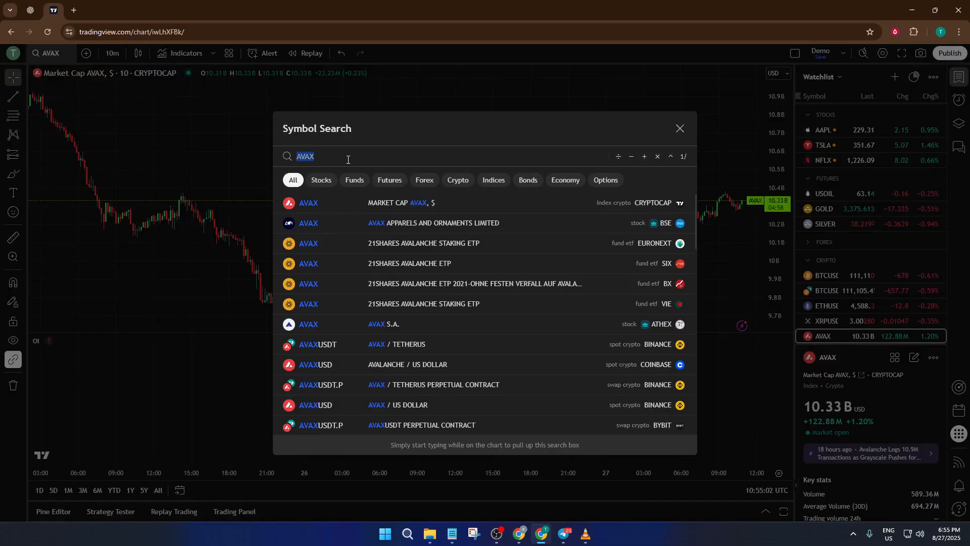
type("BTC")
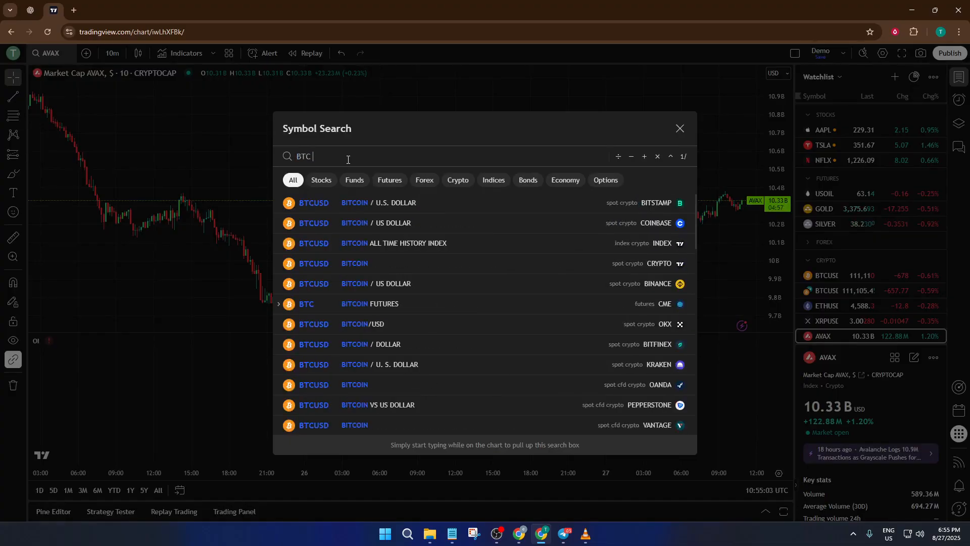
type("PER")
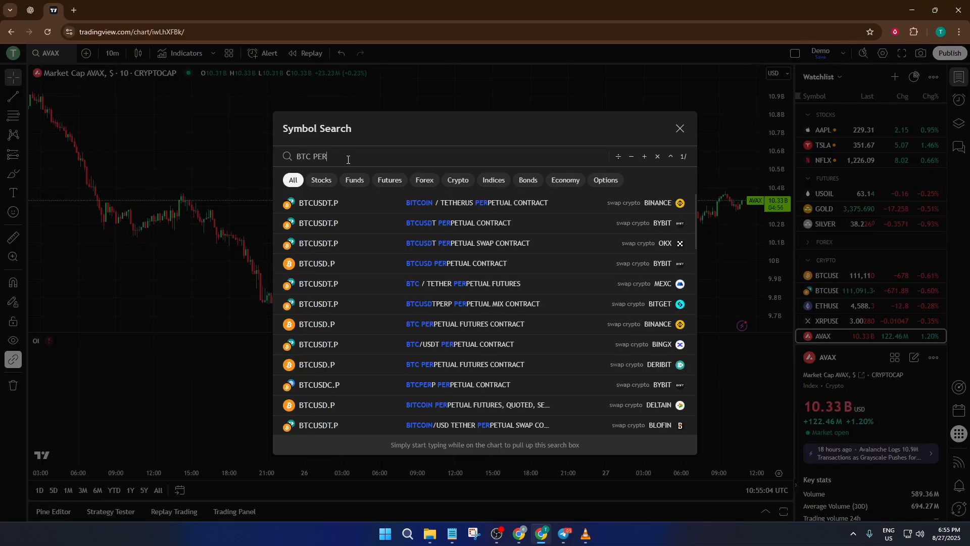
type("P")
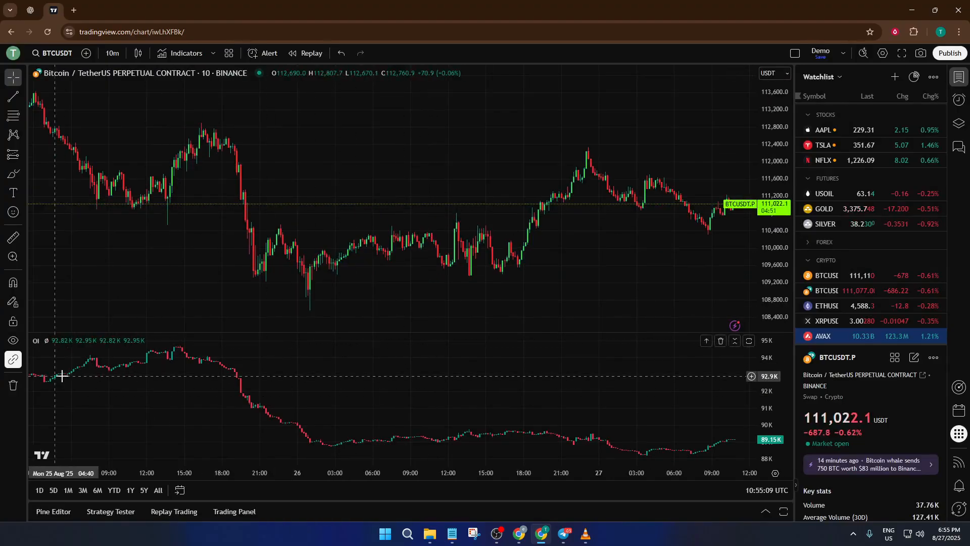
mouse_move(504, 438)
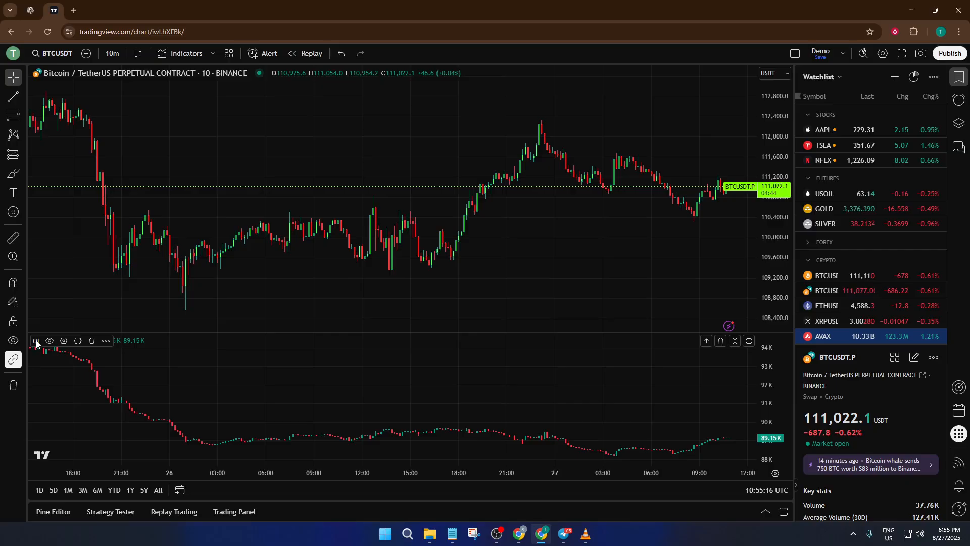
mouse_move(36, 341)
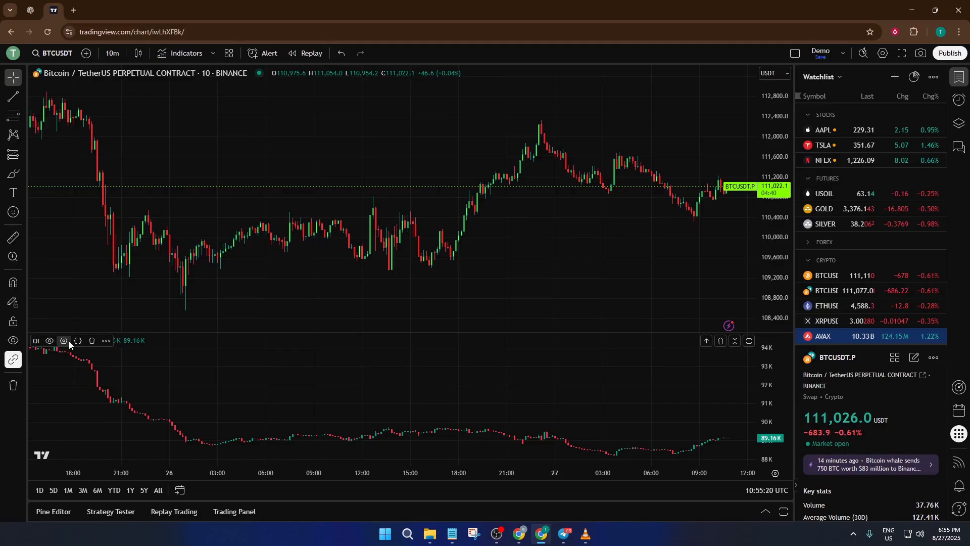
left_click(62, 341)
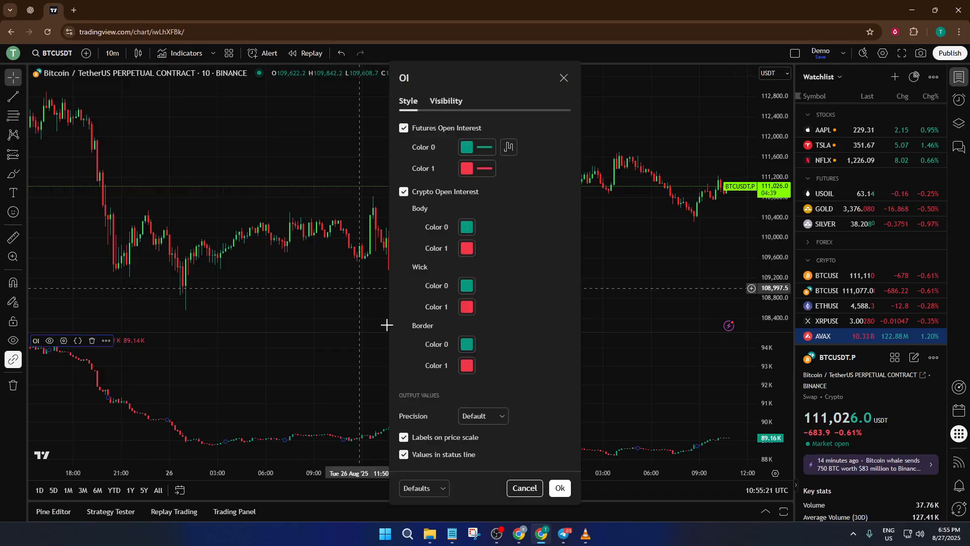
left_click(446, 101)
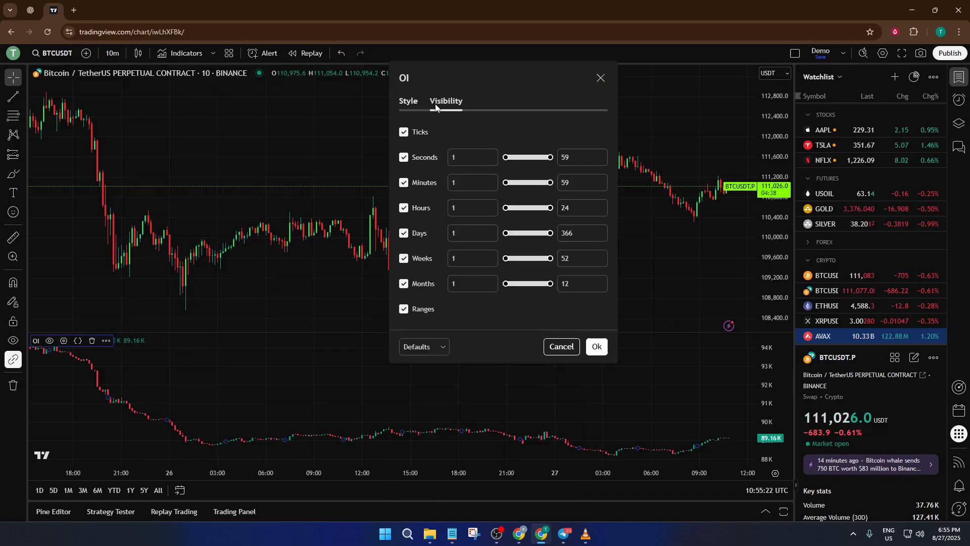
left_click(407, 101)
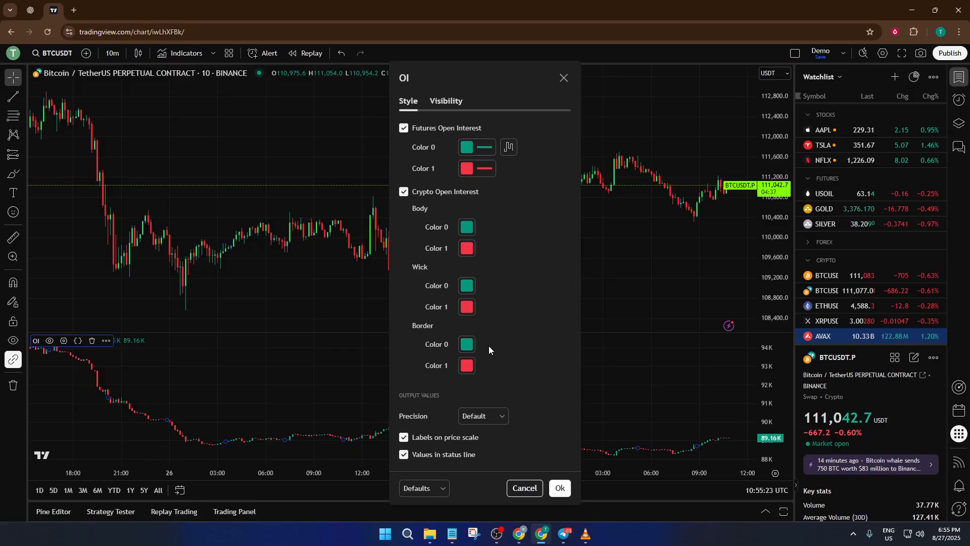
mouse_move(495, 196)
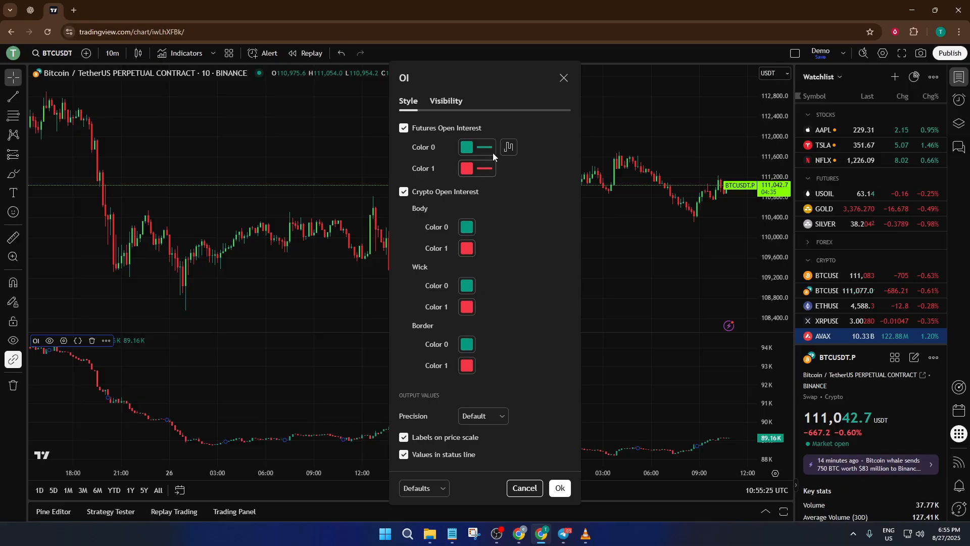
left_click(558, 488)
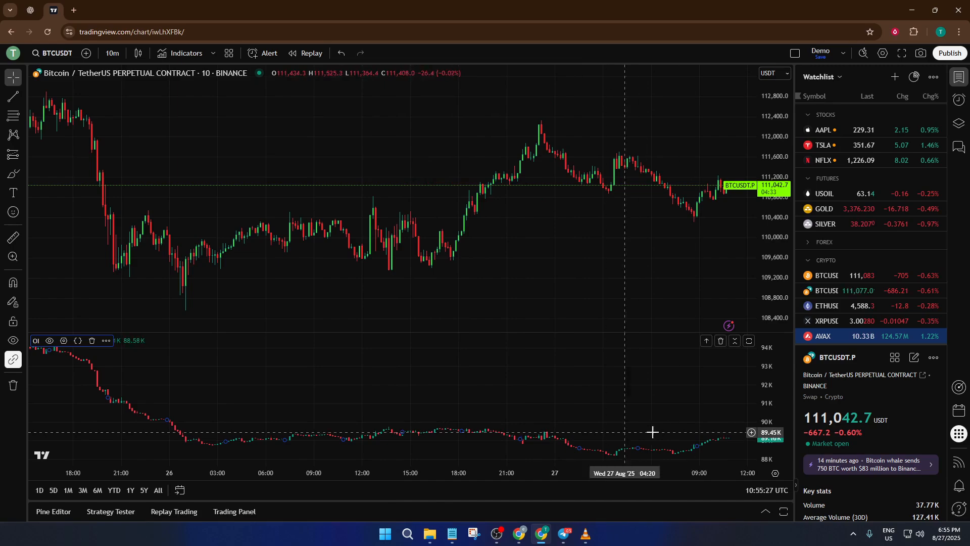
mouse_move(664, 428)
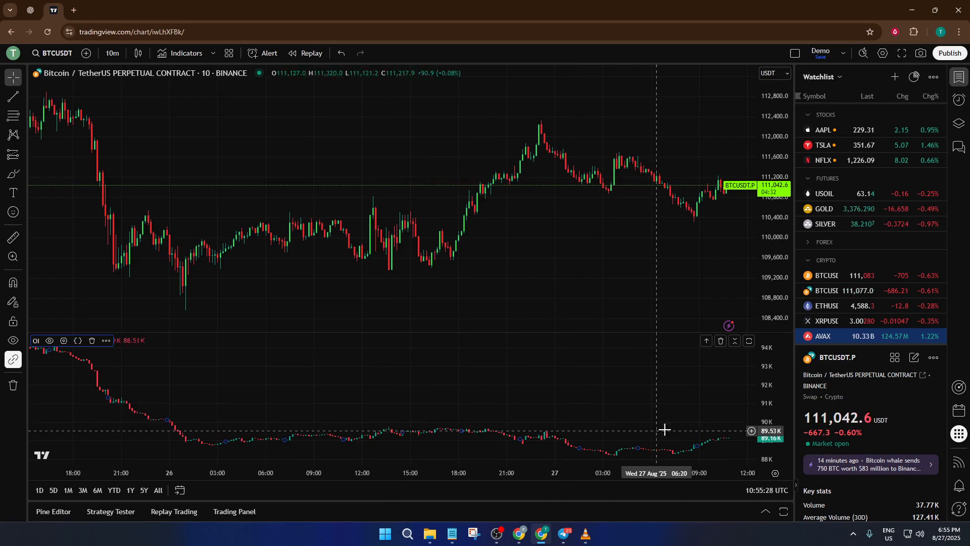